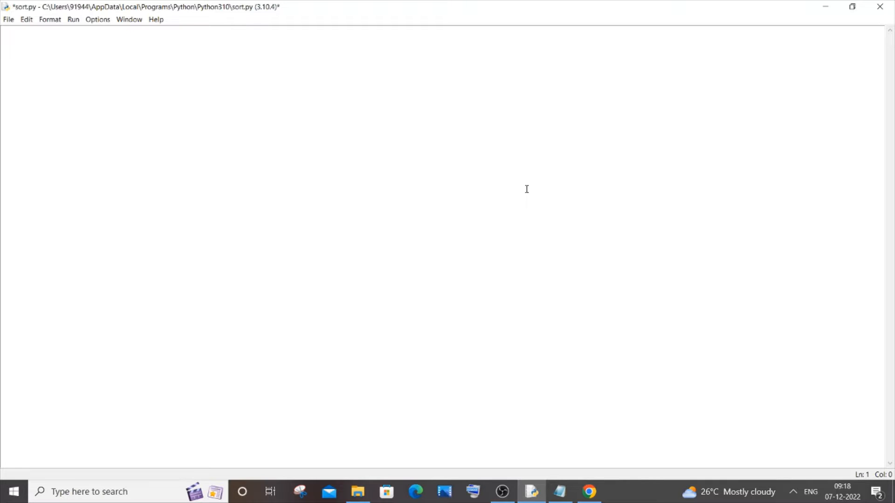
mouse_move(581, 383)
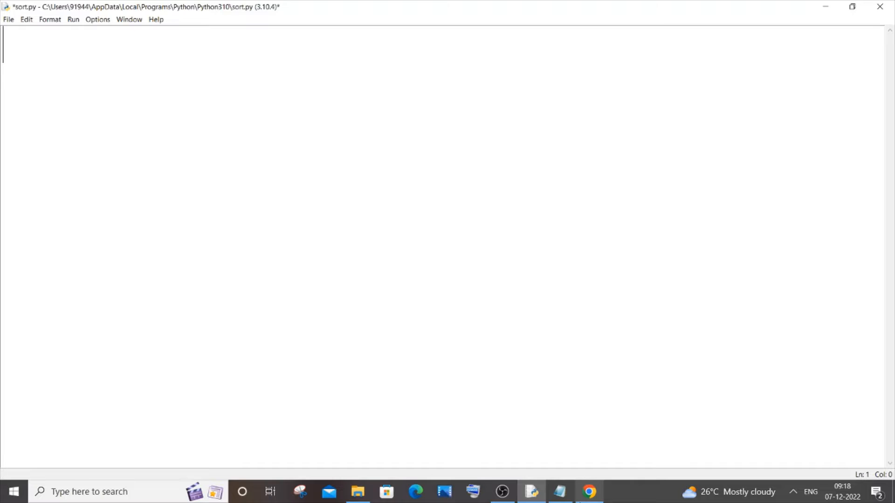
Add the line import webbrowser at the top of sort.py.
left_click(590, 491)
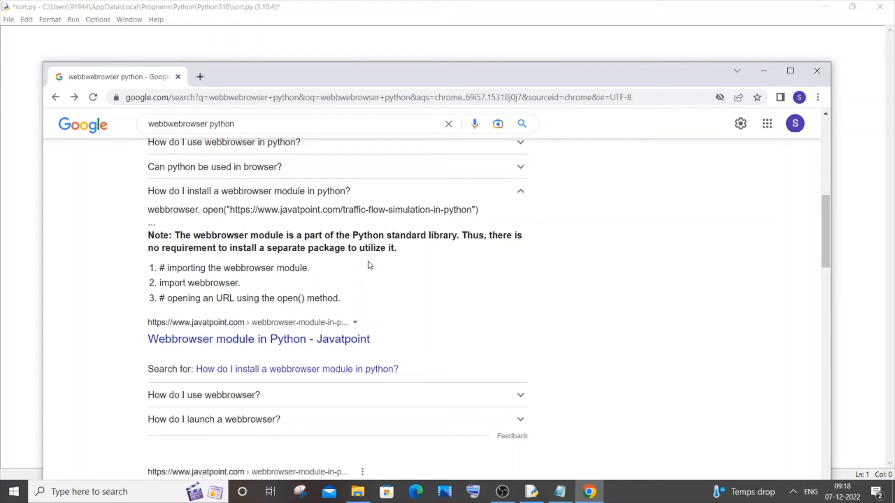
mouse_move(484, 232)
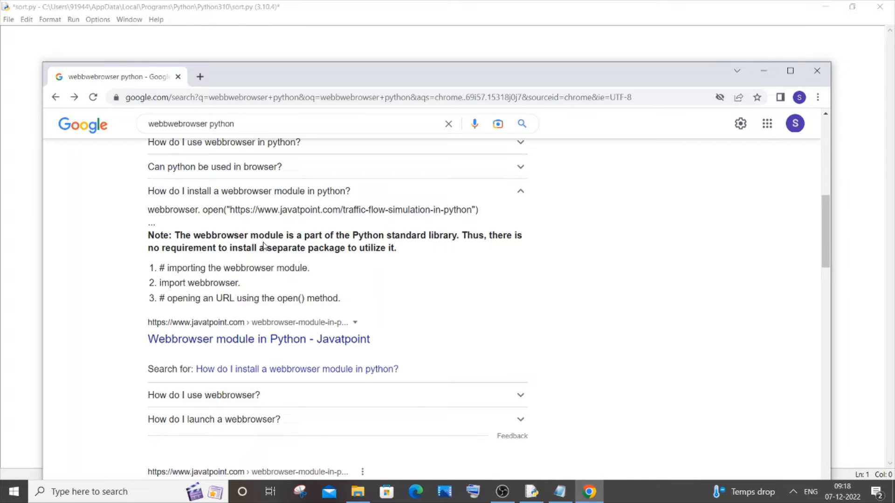
mouse_move(698, 160)
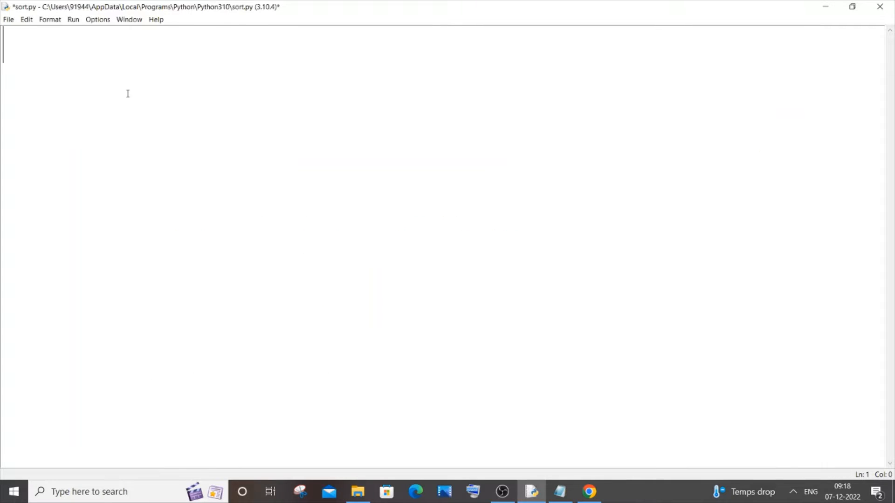
type("impor")
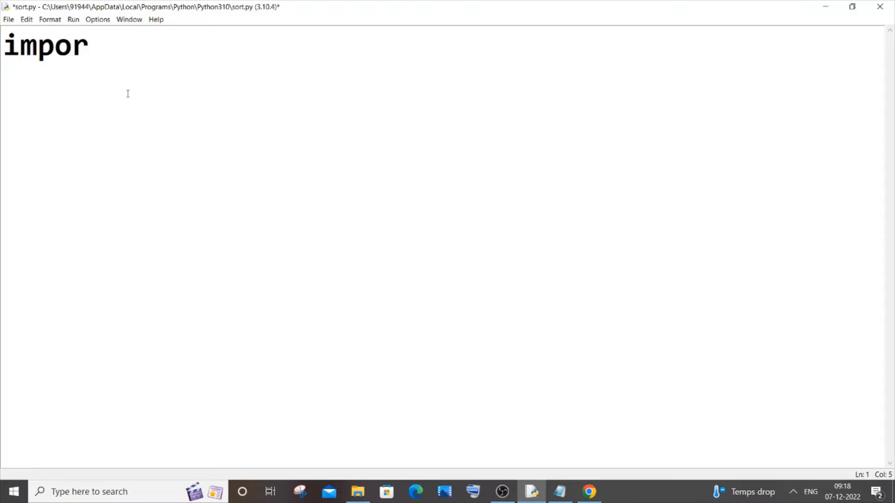
type("t we")
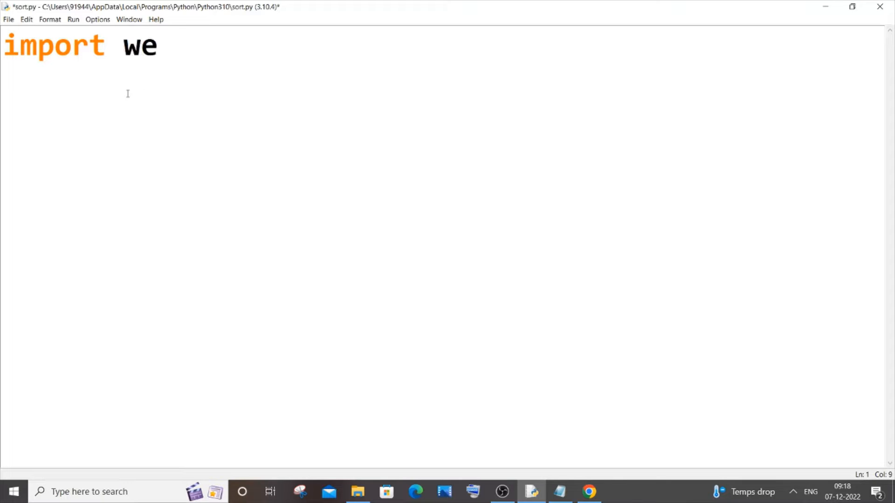
type("bbrowser")
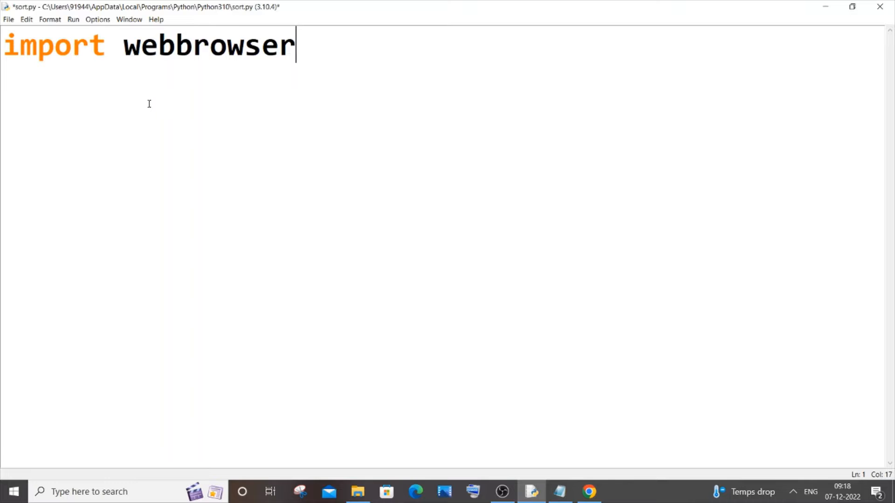
key("Enter")
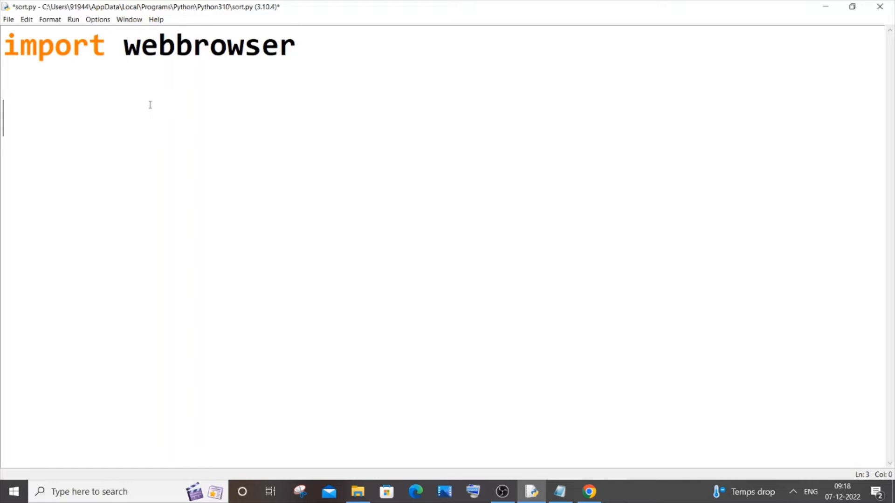
Add webbrowser.open("") and pick up the YouTube URL from the notes to fill its quotes.
type("webbrow")
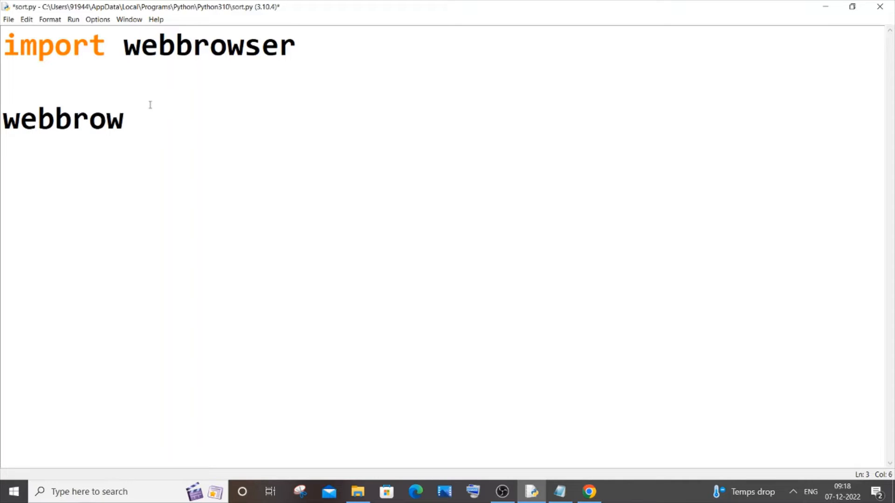
type("ser.open")
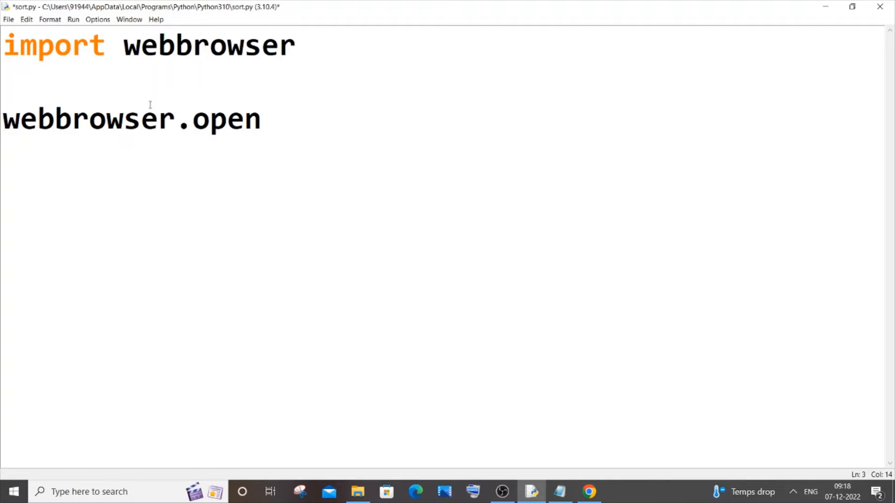
type("(\"")
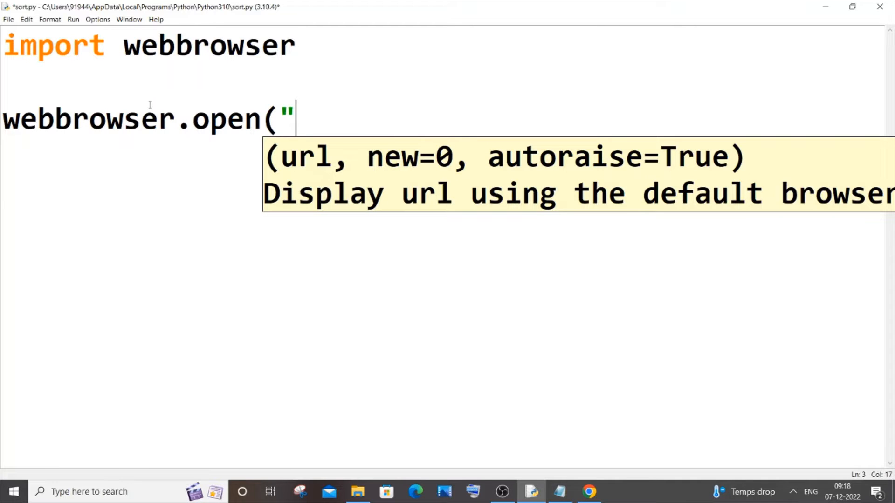
type(")")
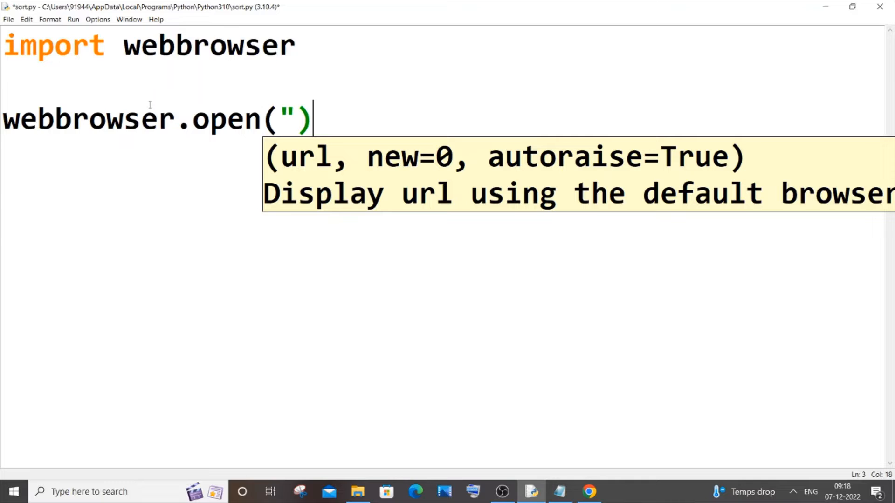
type("\"")
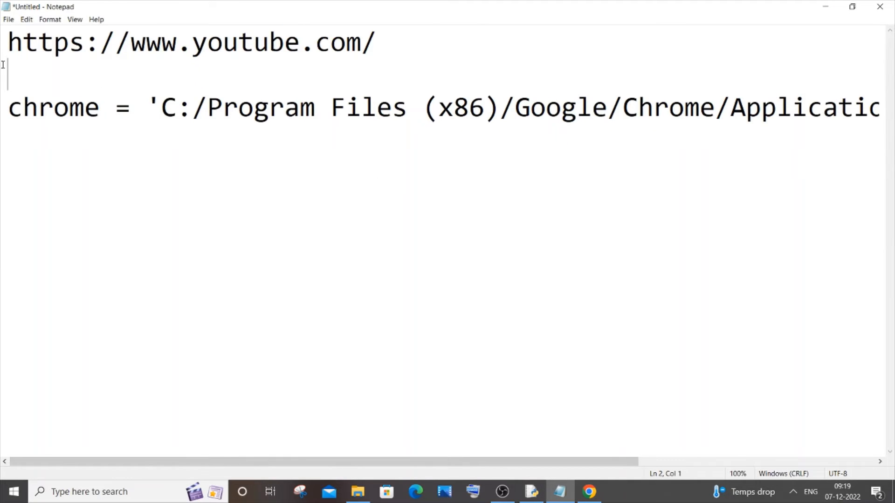
triple_click(191, 42)
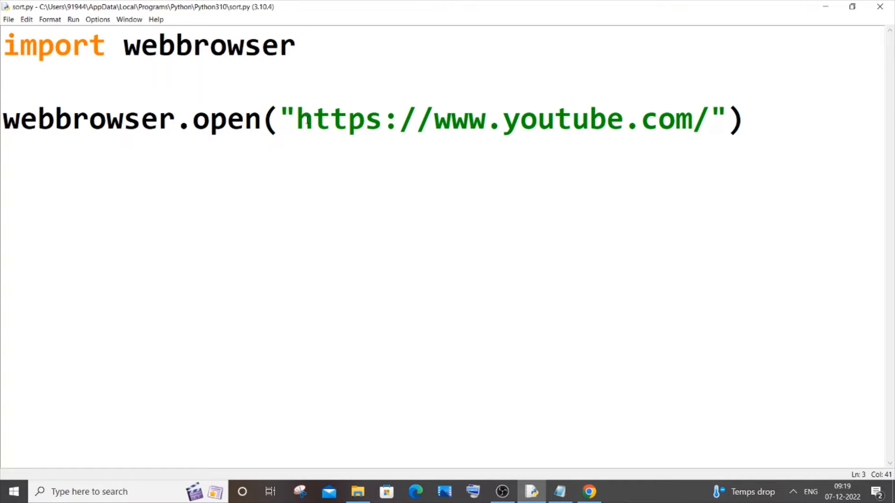
left_click_drag(296, 118, 432, 119)
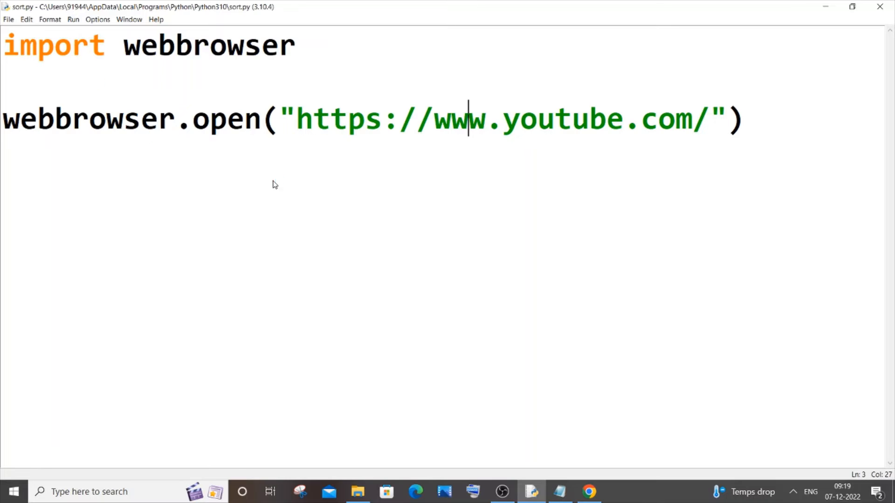
key("F5")
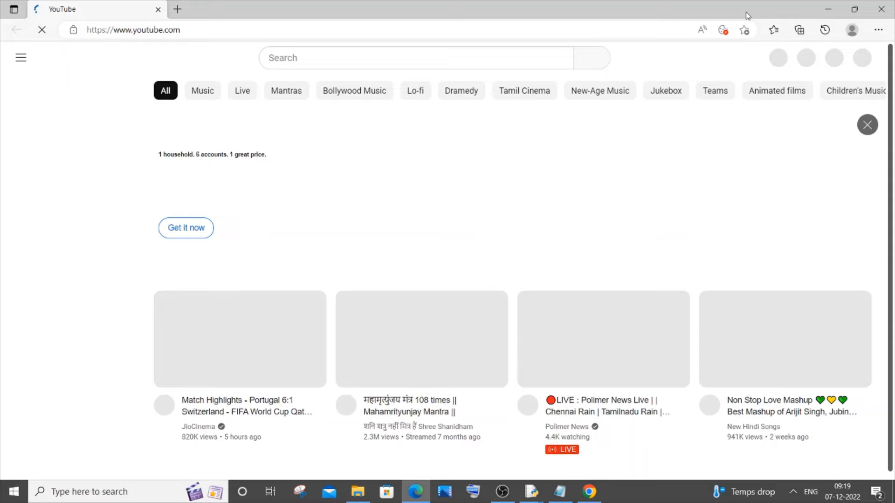
left_click(531, 491)
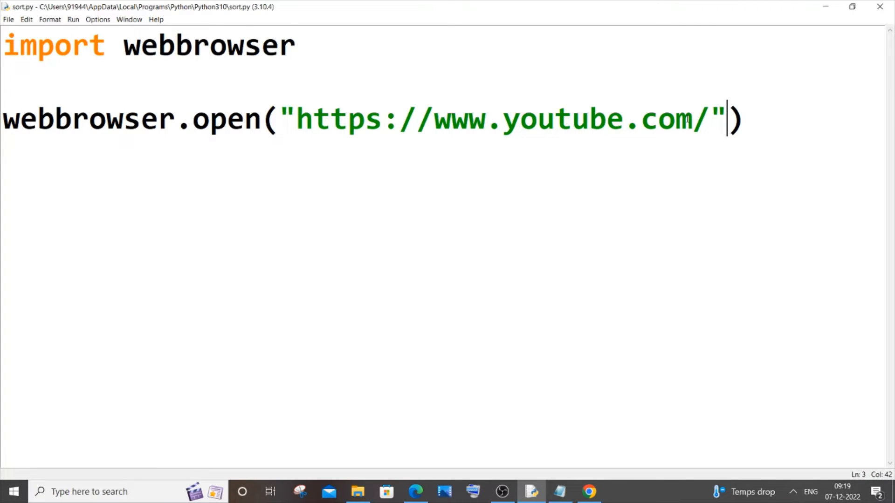
Give the webbrowser.open call the argument new=2, correcting a mistaken new=1.
type(",ne")
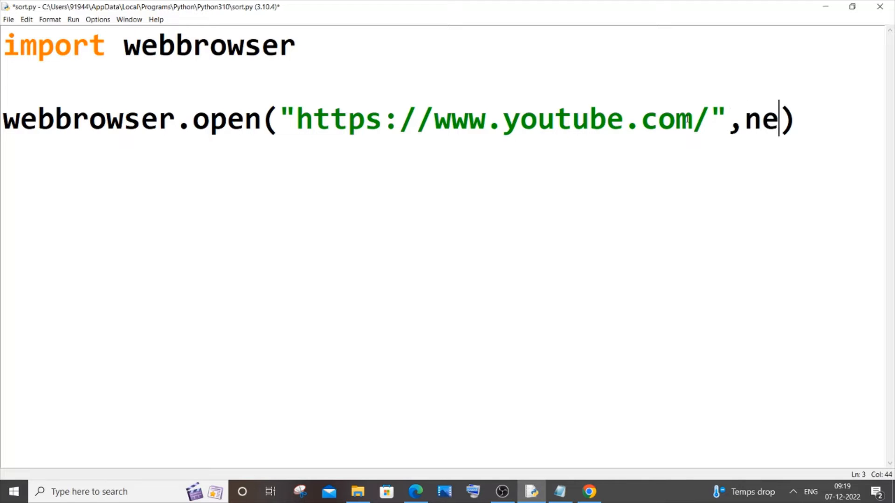
type("w=")
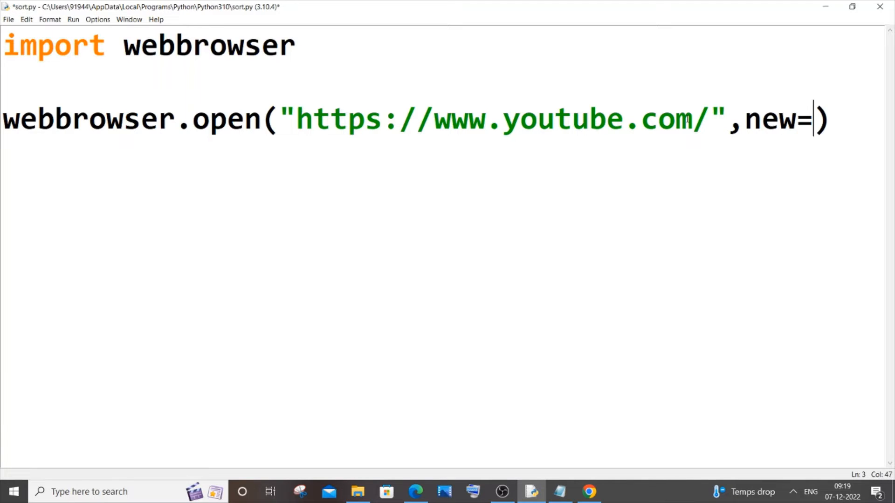
type("1")
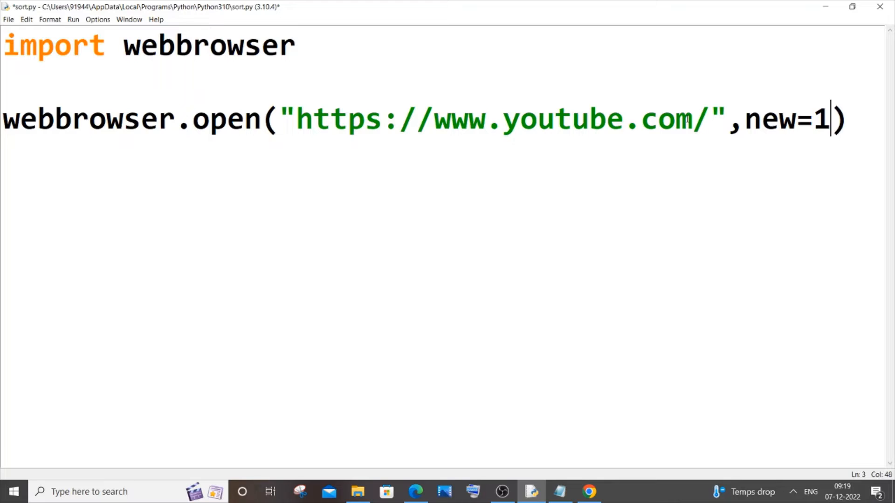
type("2")
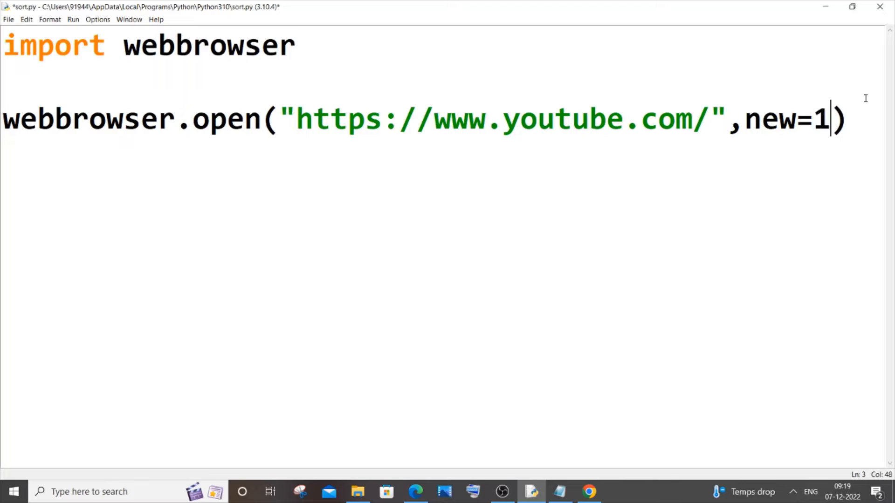
key("BackSpace")
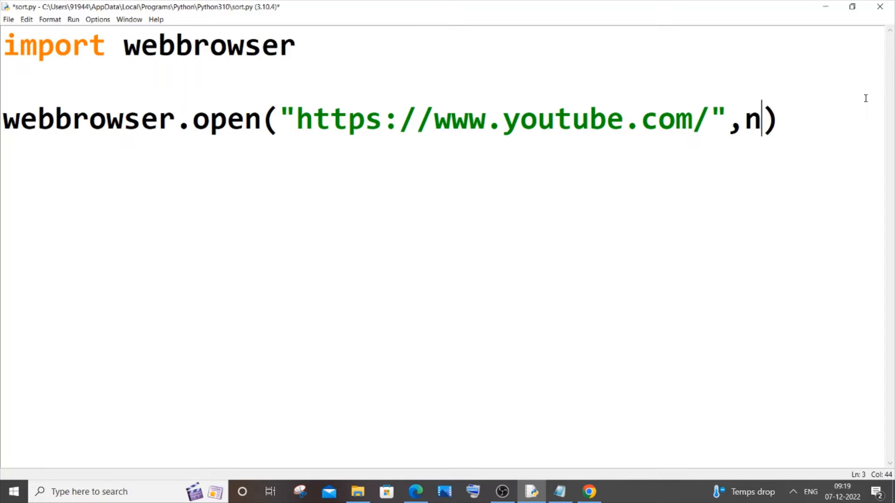
type("ew=2)")
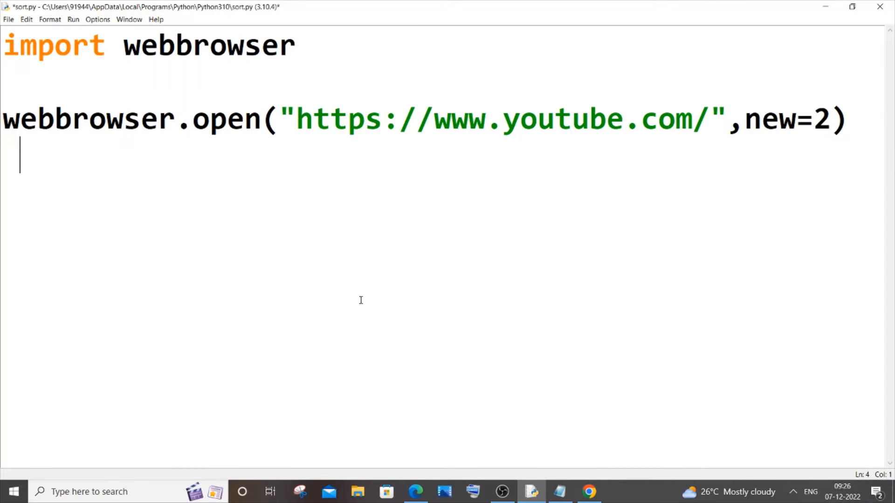
left_click(296, 118)
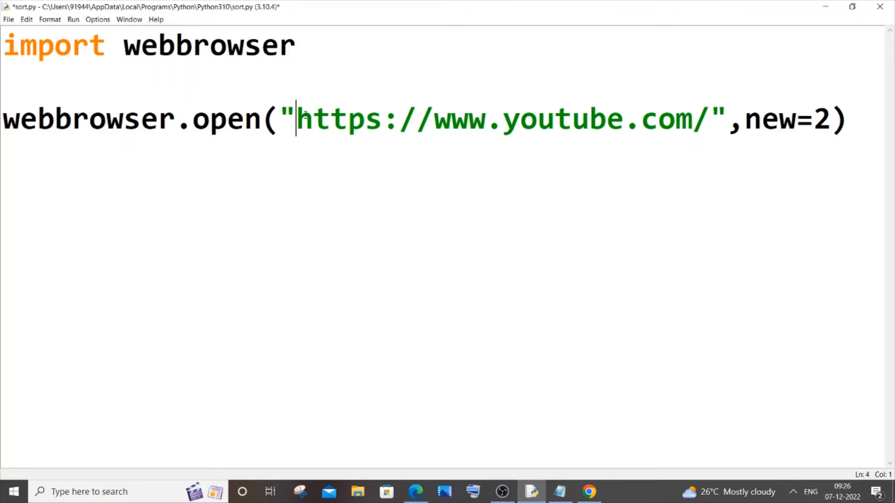
left_click_drag(295, 118, 468, 118)
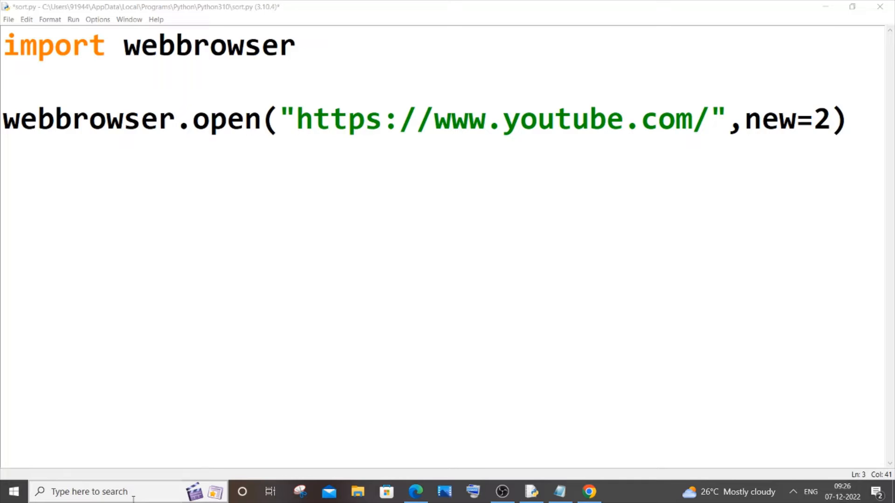
Search Windows for 'chrome' and open the file location of the Google Chrome result.
type("chro")
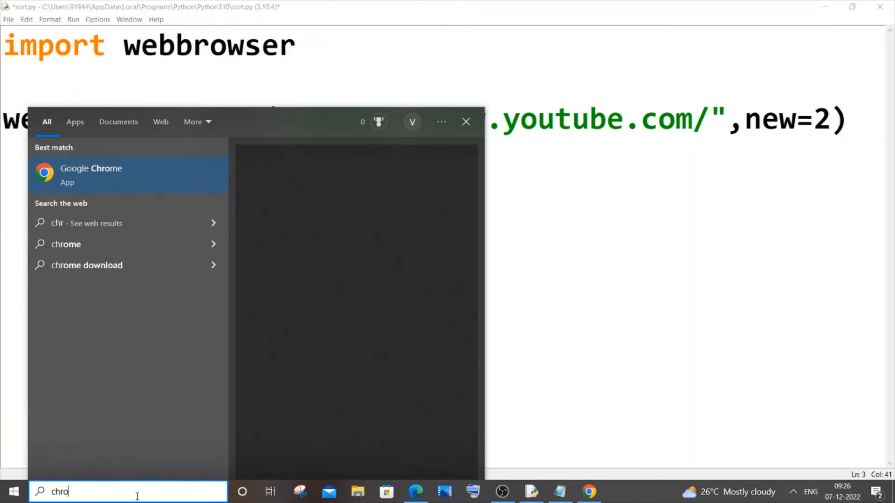
right_click(90, 175)
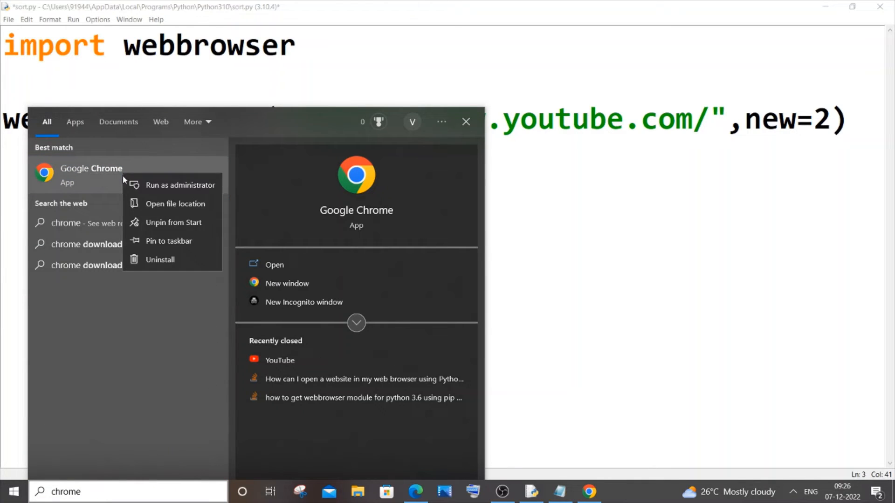
left_click(175, 204)
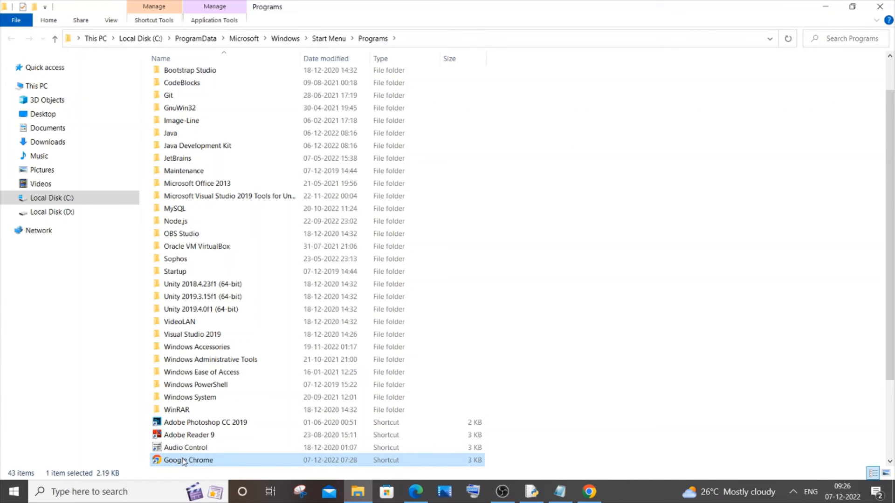
Open the Chrome shortcut's file location, C:\Program Files\Google\Chrome\Application, then return to sort.py.
right_click(187, 460)
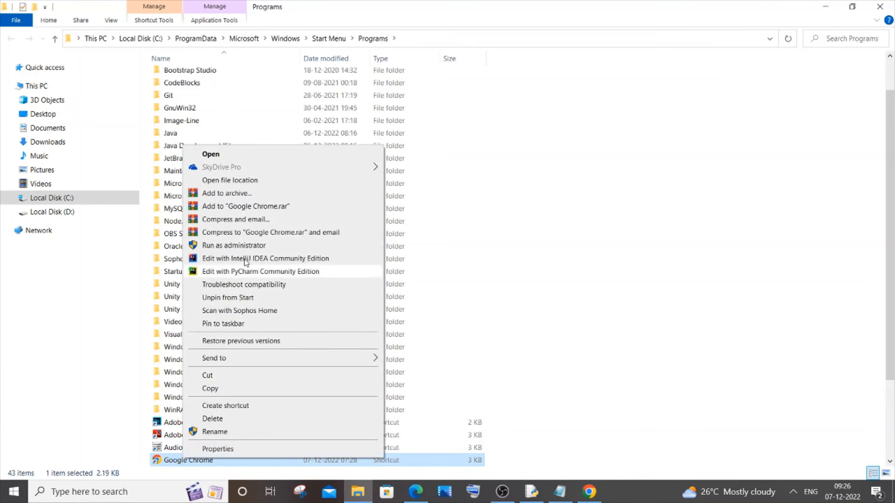
left_click(230, 180)
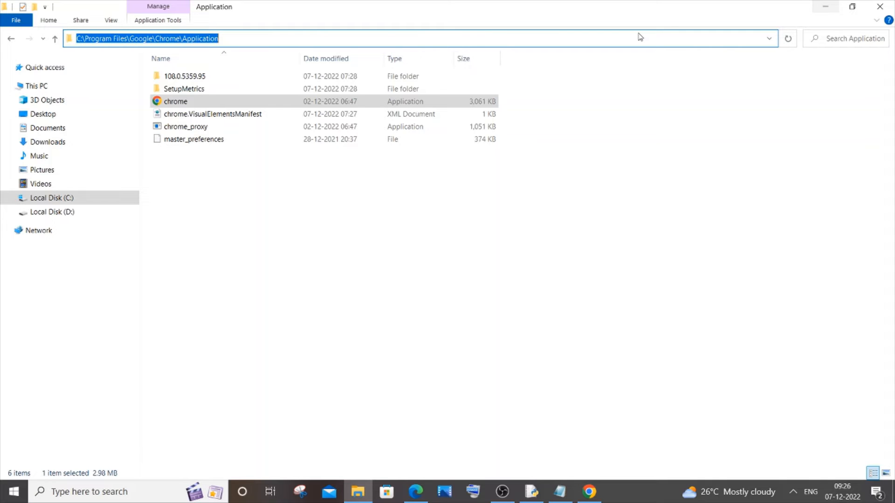
left_click(531, 492)
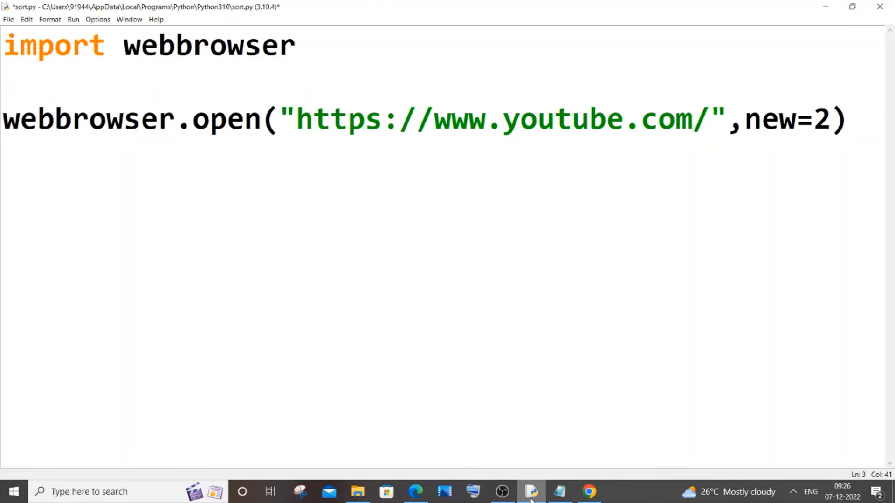
Define chrome = 'C:/Program Files/Google/Chrome/Application/chrome.exe %s' and select the old YouTube open call.
left_click(557, 491)
type("chrome = 'C:/Program Files/Google/Chrome/Application/chrome.exe %s'")
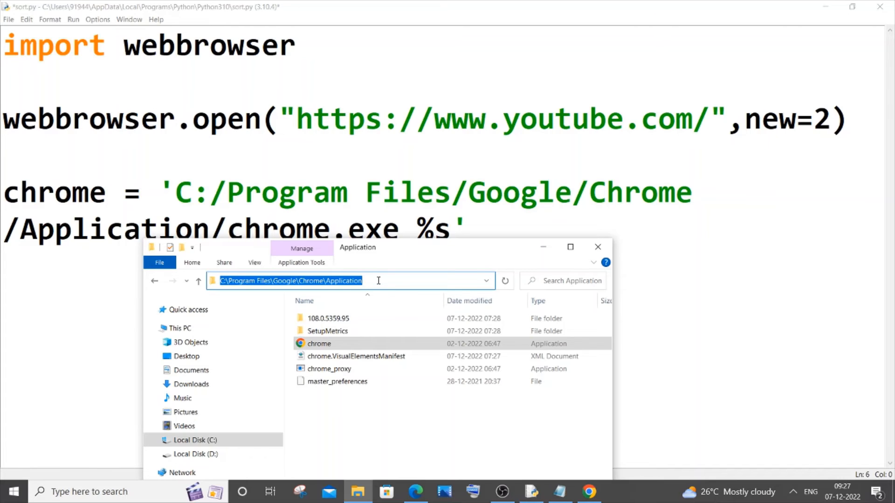
mouse_move(38, 191)
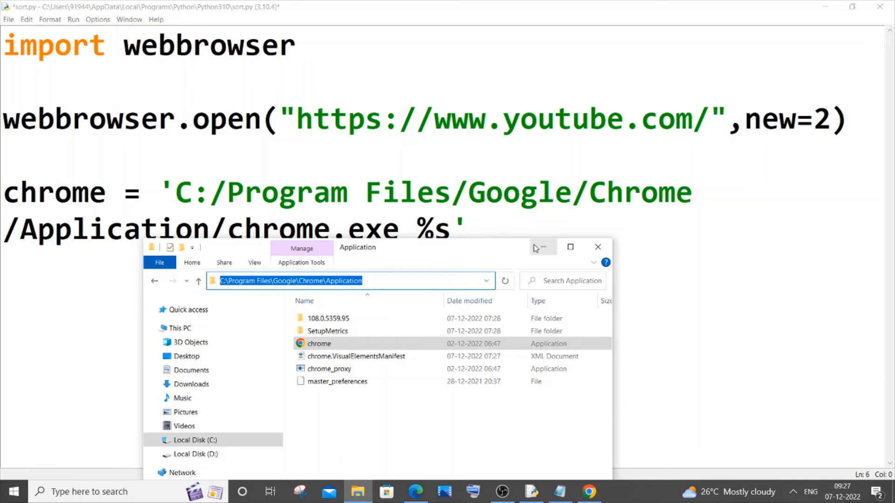
mouse_move(487, 259)
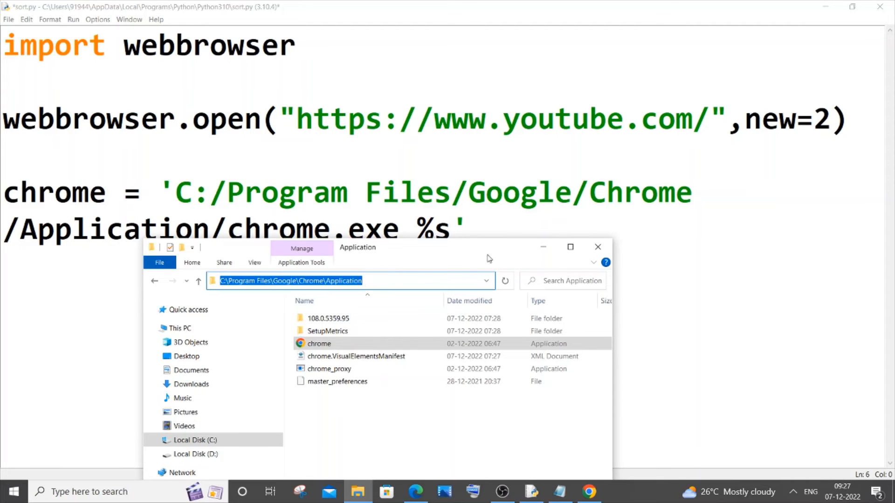
left_click(597, 247)
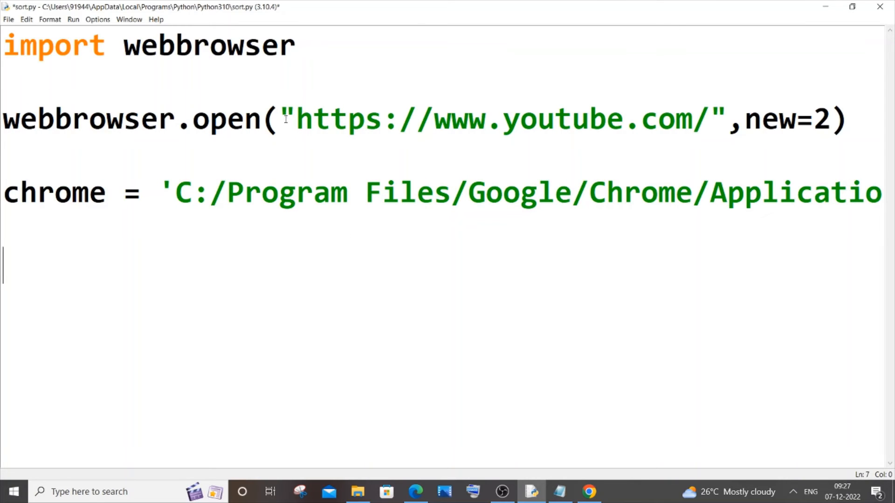
left_click_drag(279, 119, 728, 119)
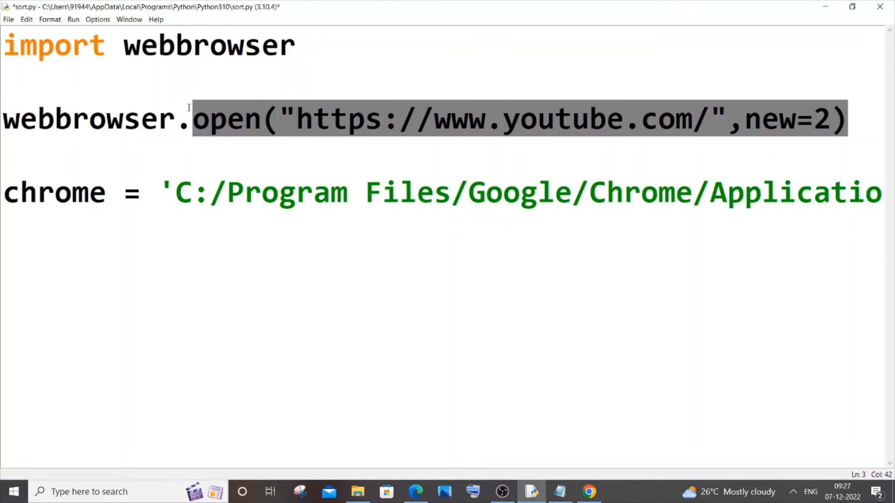
Delete the old line and start webbrowser.get(chrome) in its place.
key("Delete")
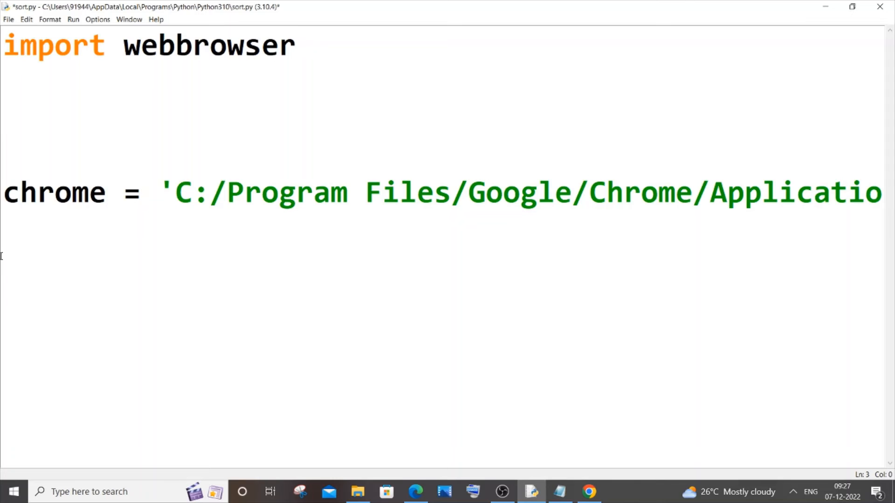
type("we")
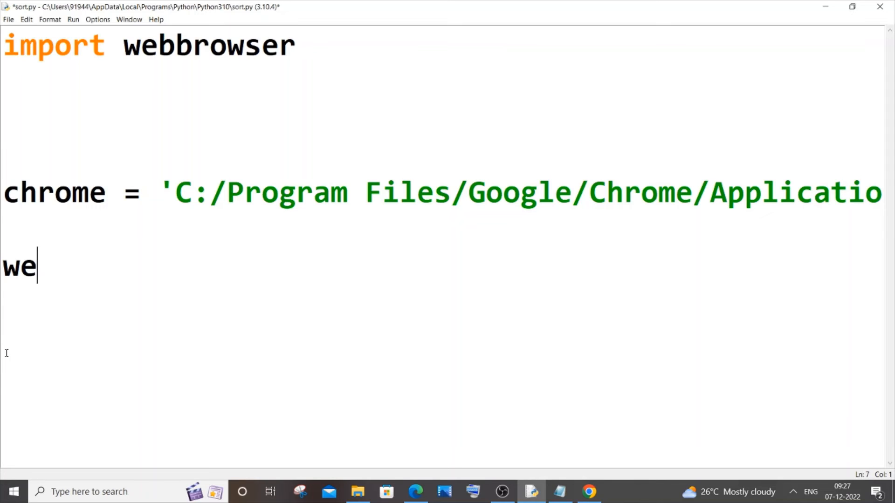
type("bbrows")
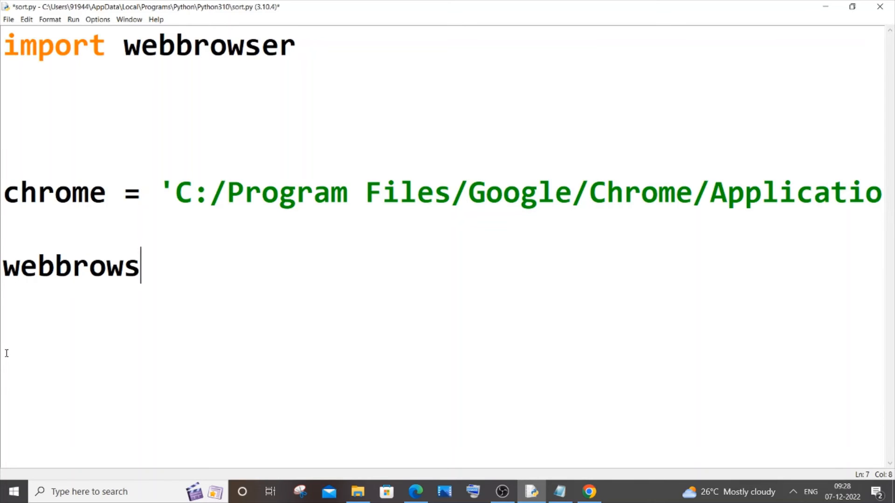
type("er.get")
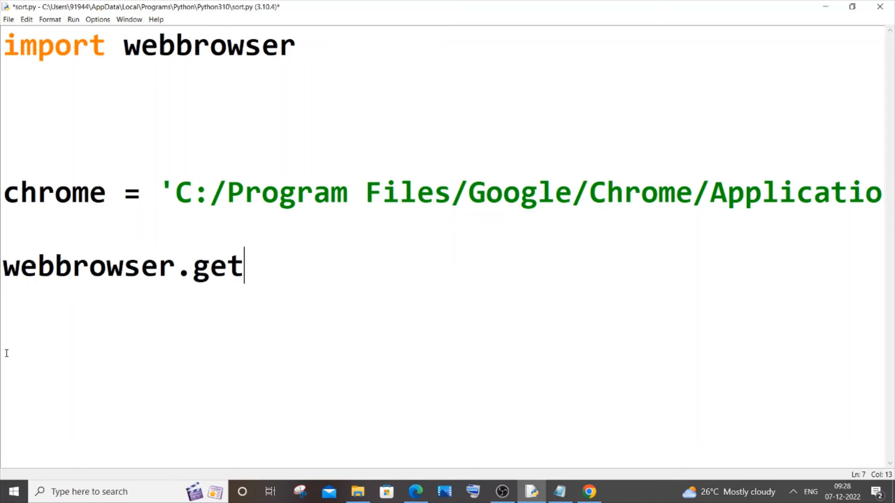
type("(")
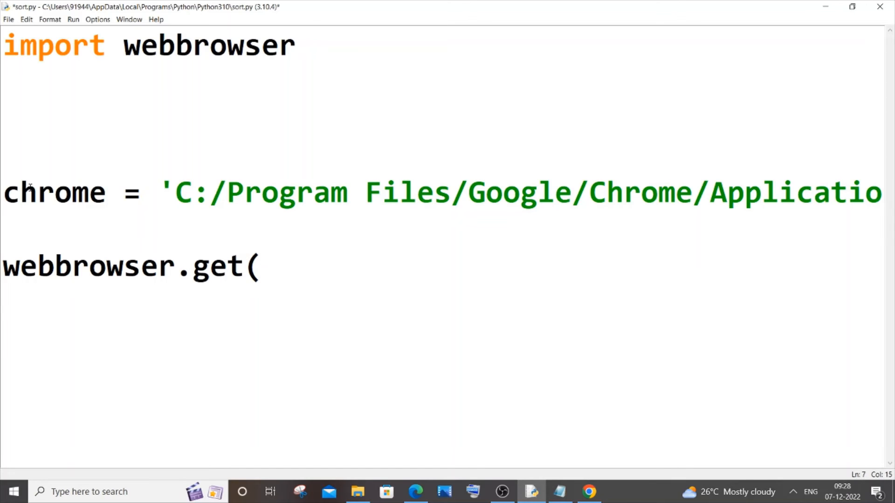
mouse_move(347, 274)
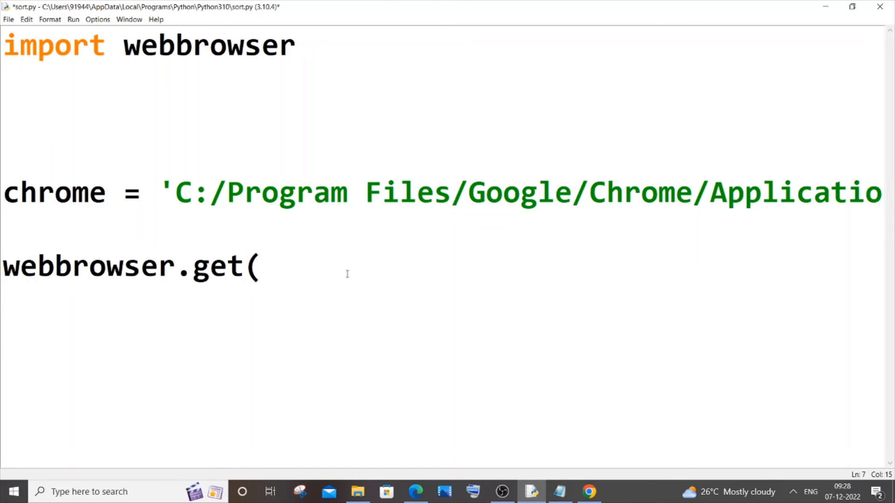
type("chr")
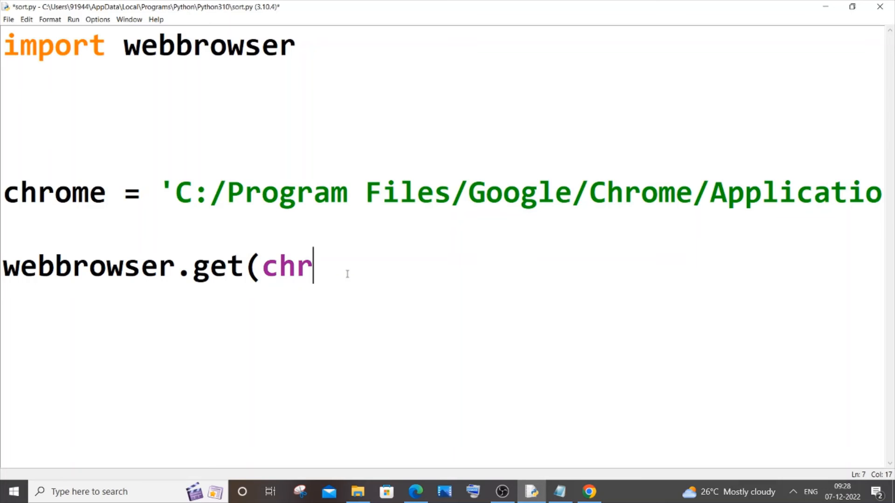
type("ome)")
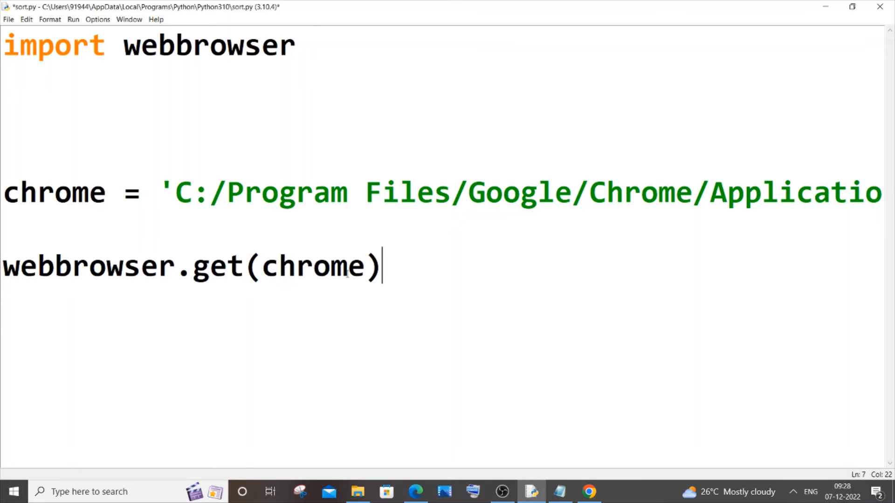
type(".op")
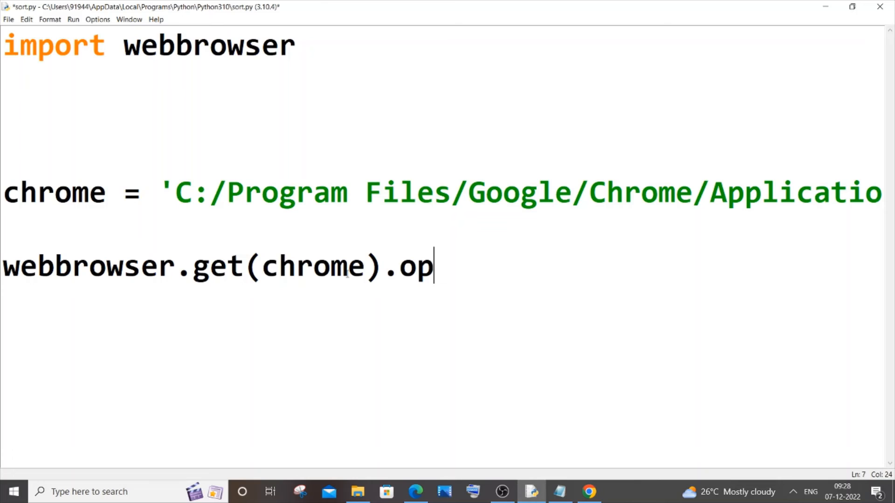
type("en()")
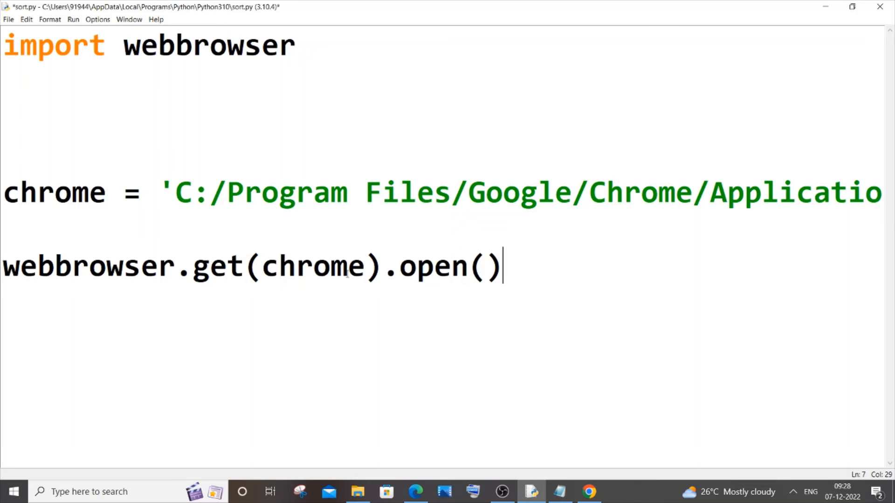
type("\"https://www.youtube.com/\"")
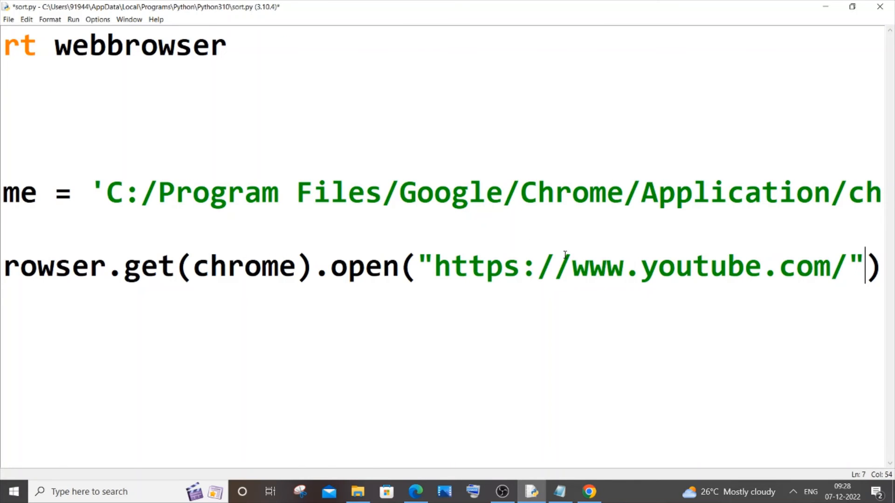
left_click(376, 266)
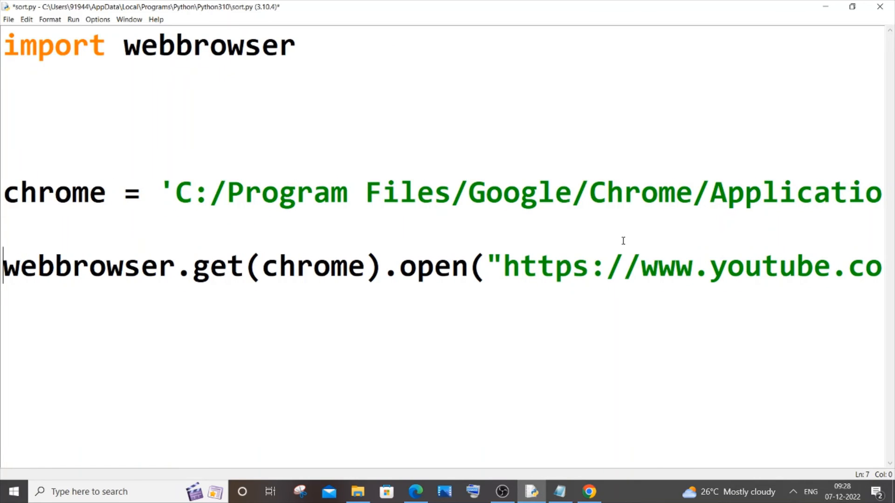
Save and run the module so YouTube opens in a new Google Chrome tab.
left_click(588, 491)
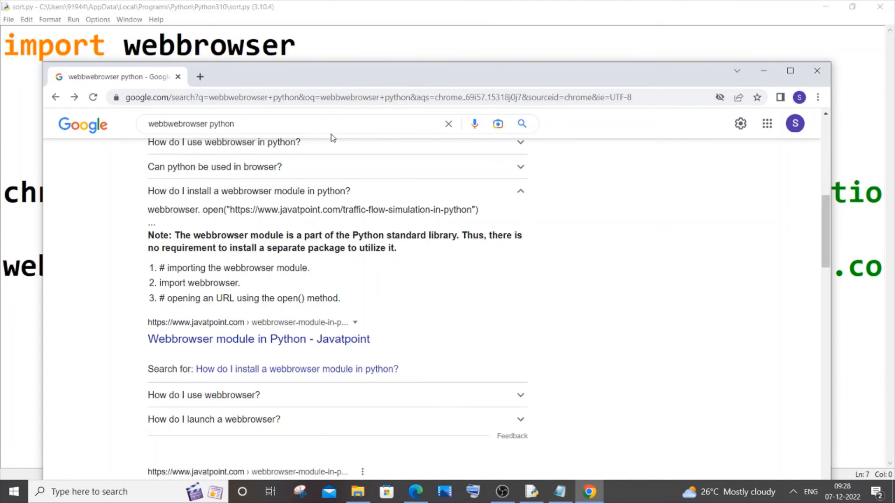
scroll("down", 3)
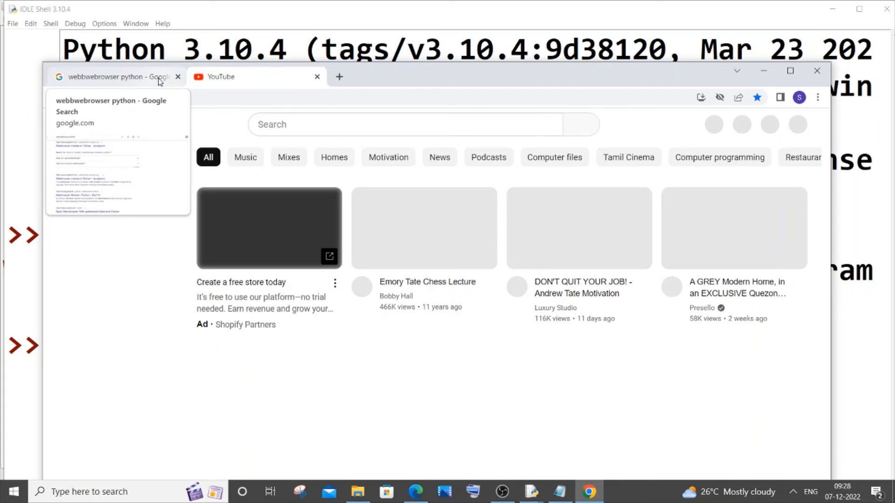
Bring the finished sort.py editor window back to the front.
left_click(114, 77)
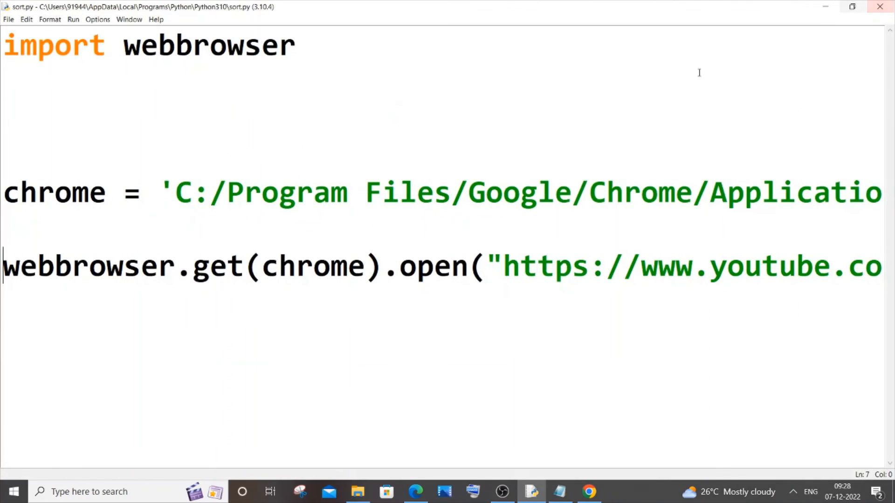
mouse_move(500, 226)
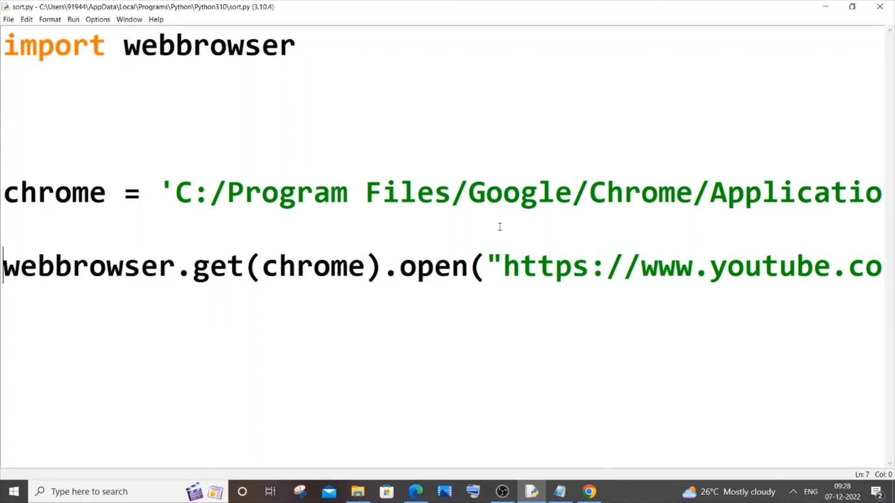